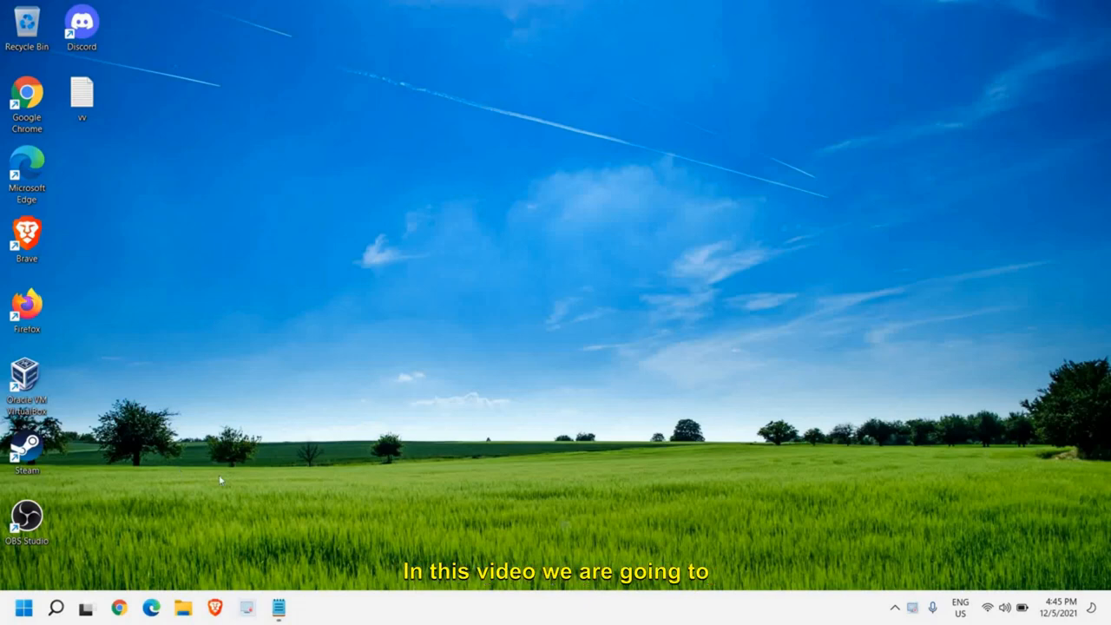
pyautogui.moveTo(234, 319)
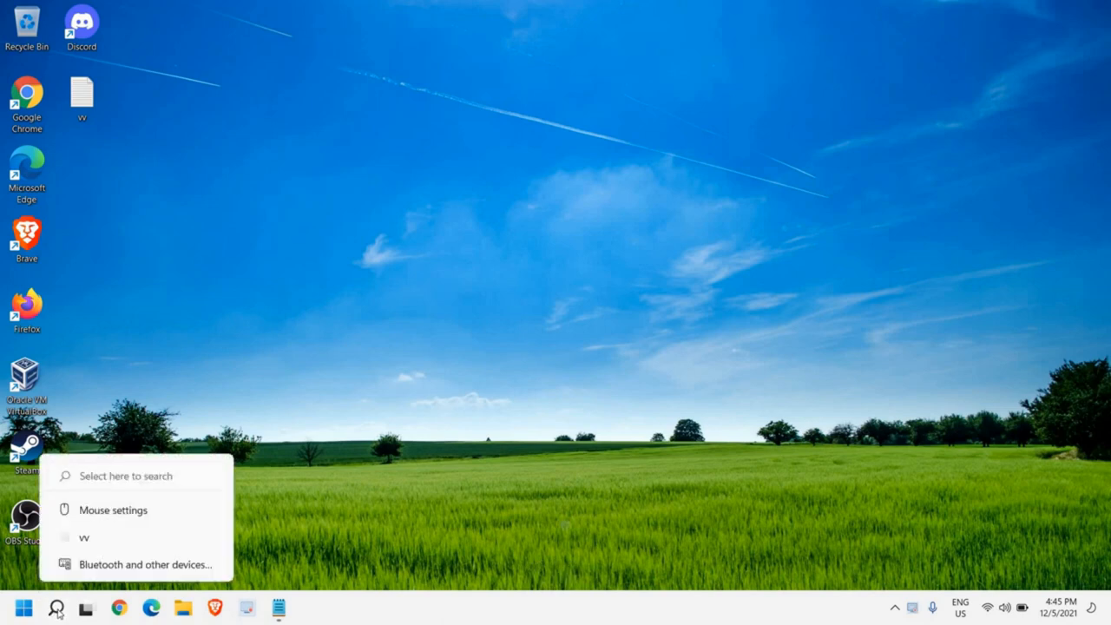
# Search Windows for 'mouse' so Mouse settings appears as the best match
pyautogui.click(56, 608)
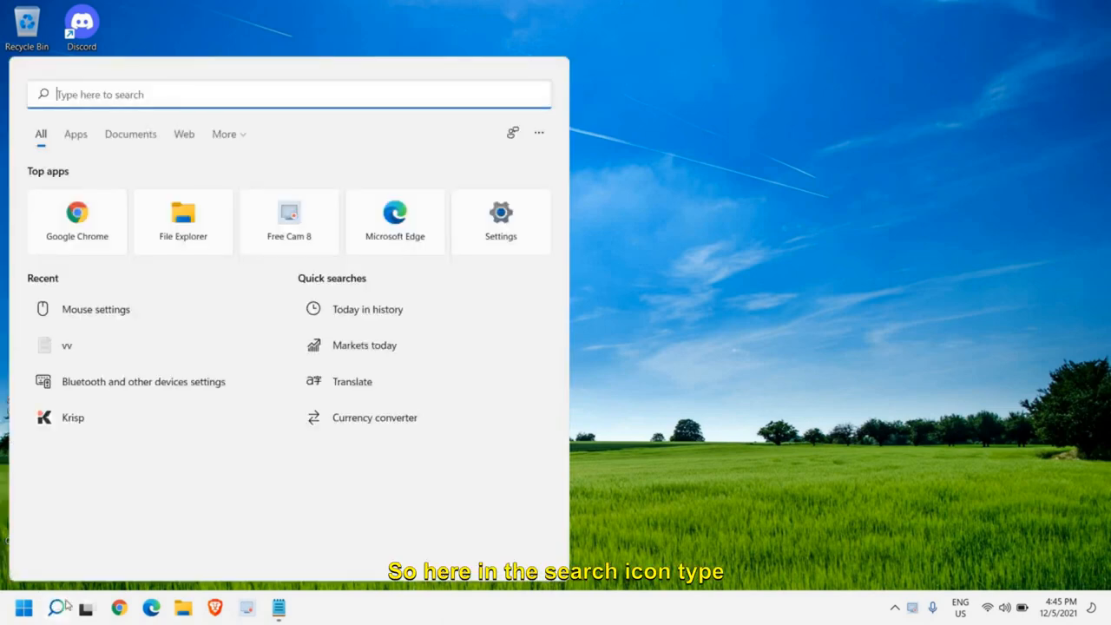
pyautogui.write('mouse')
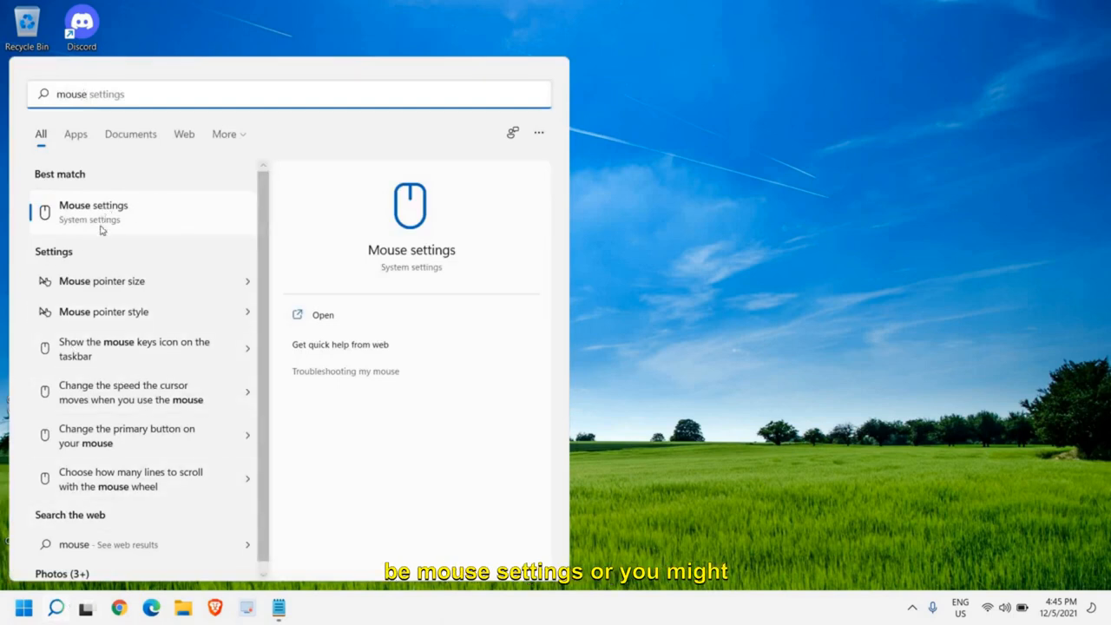
pyautogui.moveTo(131, 221)
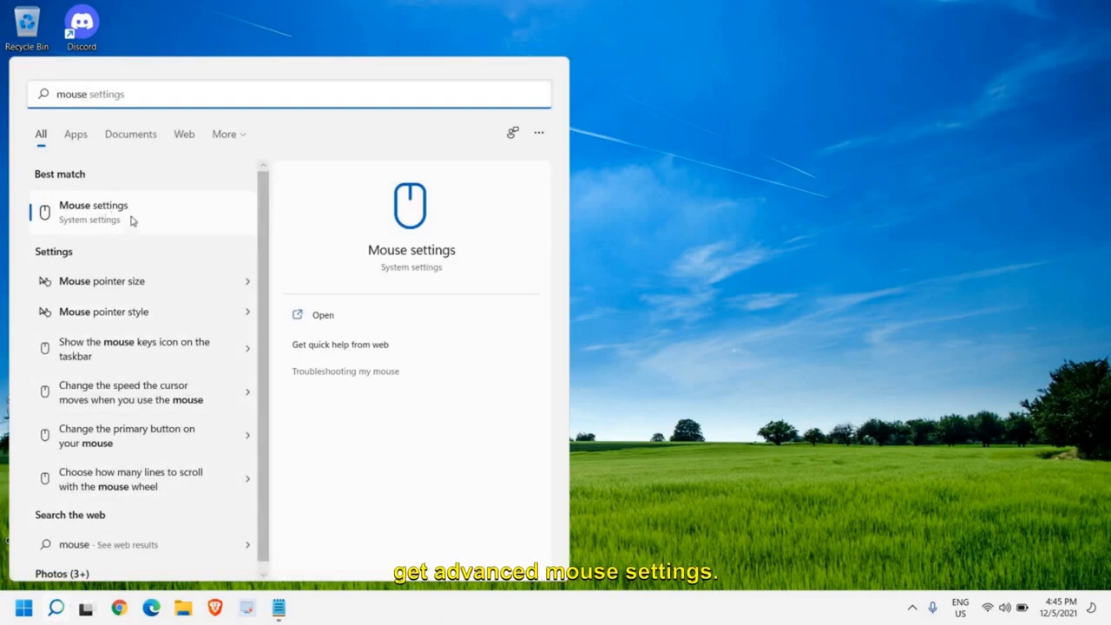
# Go to the Mouse settings page and launch the Additional mouse settings dialog
pyautogui.click(322, 314)
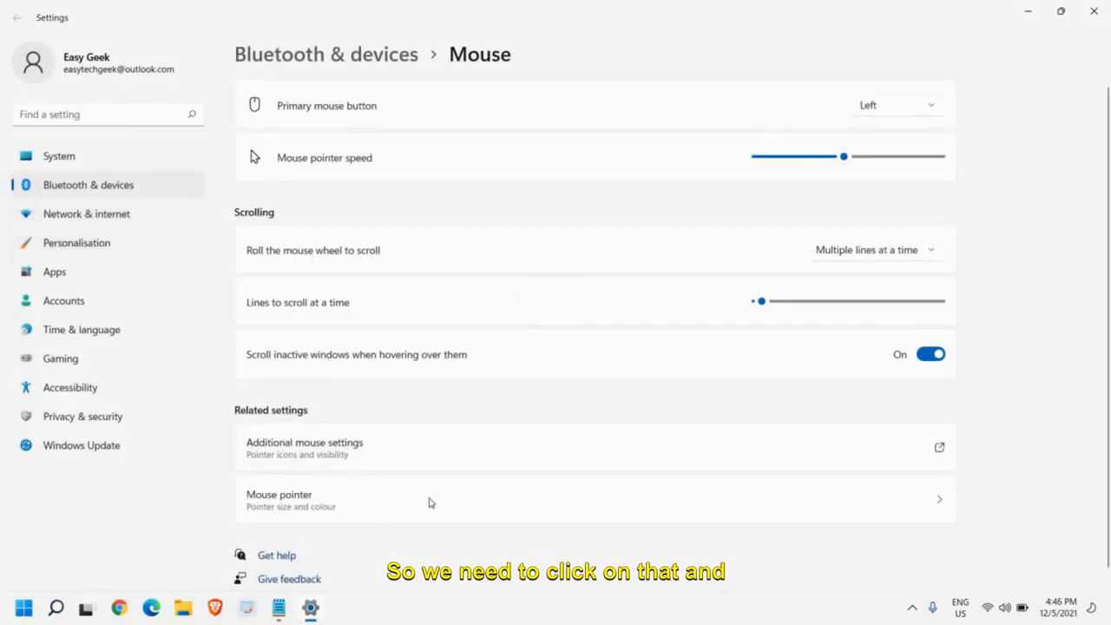
pyautogui.moveTo(361, 518)
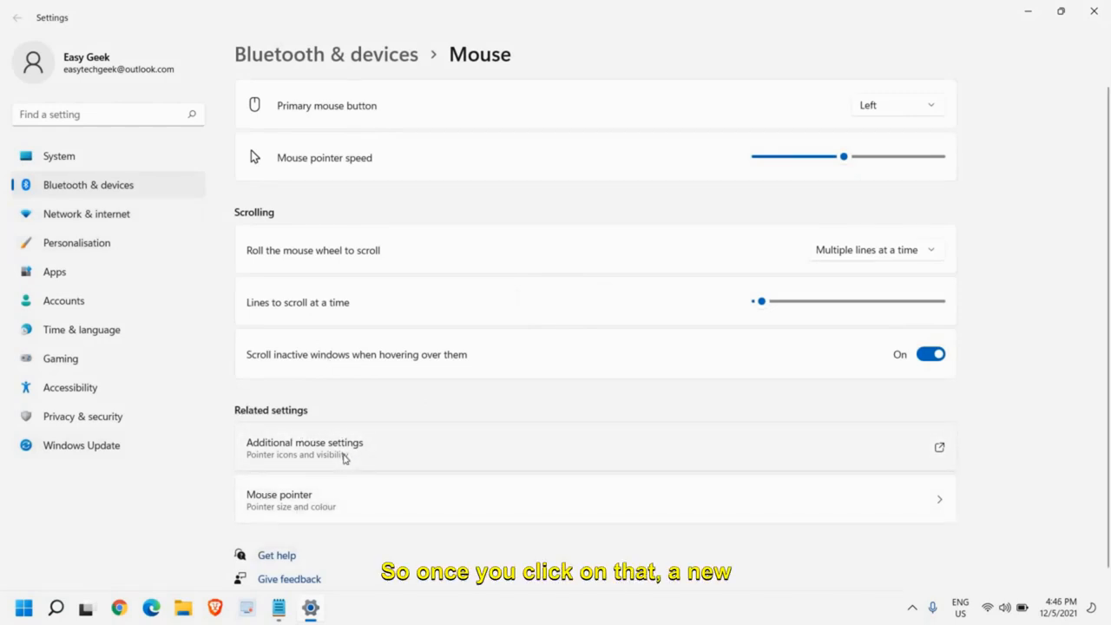
pyautogui.click(305, 447)
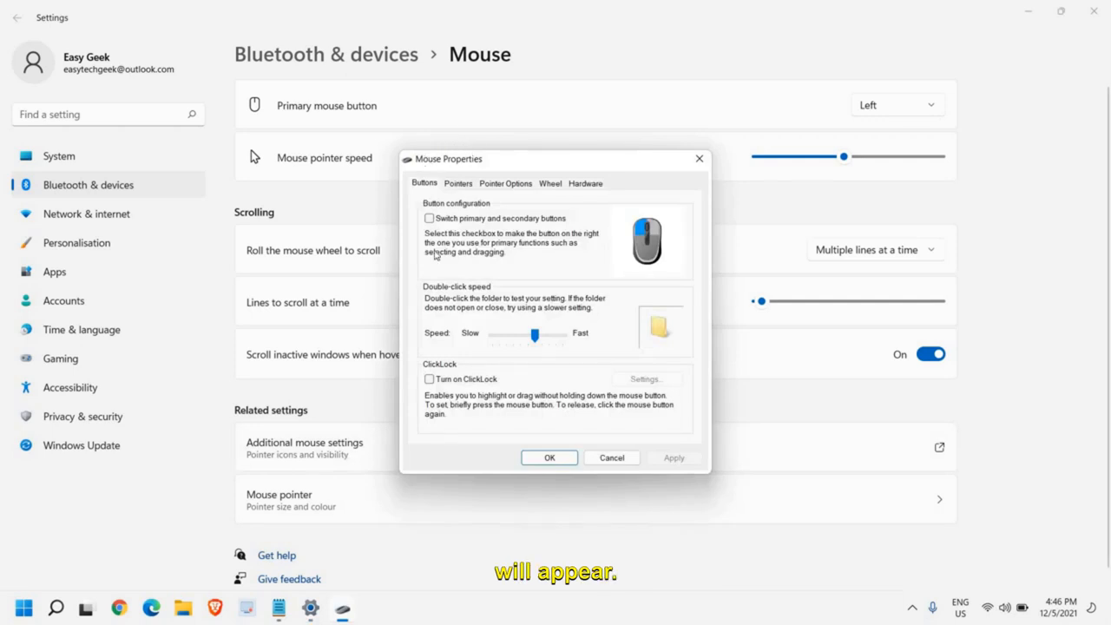
# Uncheck Enhance pointer precision under Pointer Options, apply it, and close Settings
pyautogui.click(505, 184)
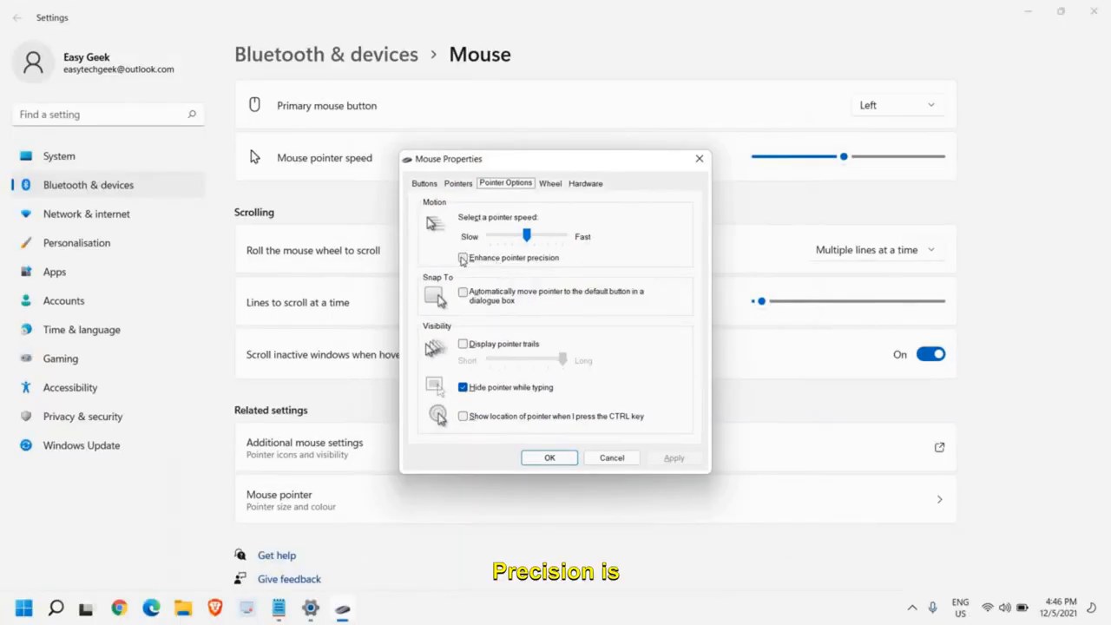
pyautogui.click(461, 257)
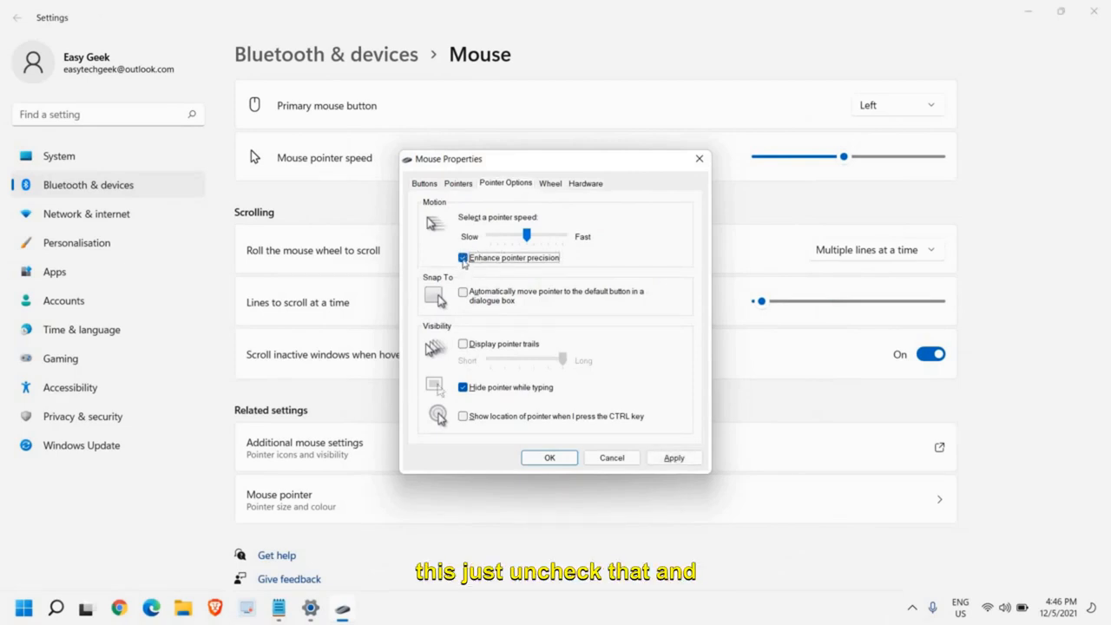
pyautogui.click(461, 257)
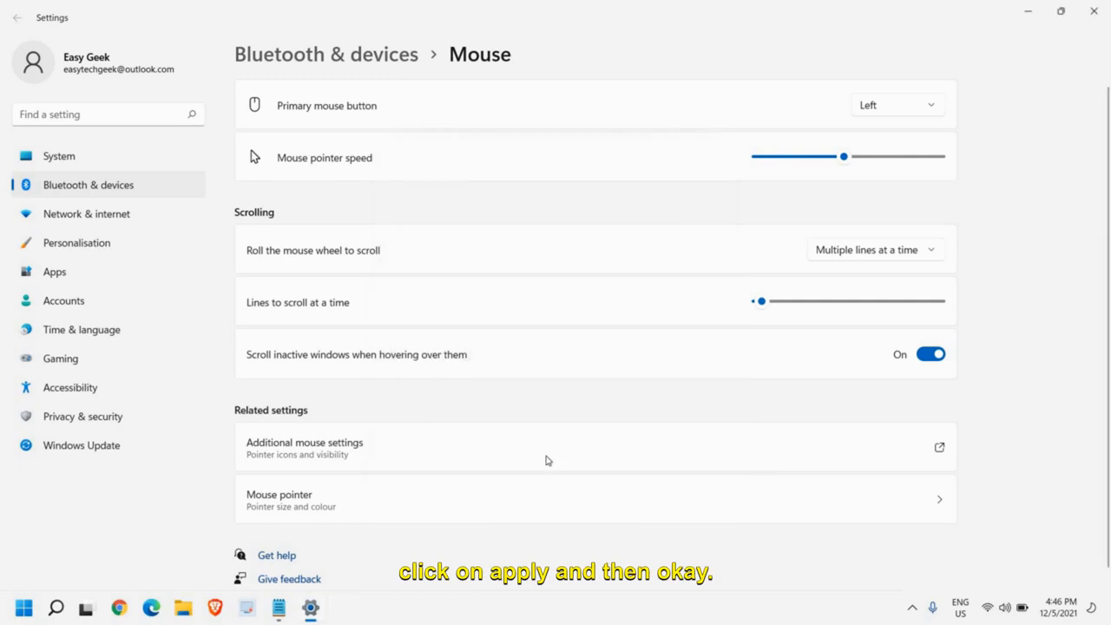
pyautogui.moveTo(955, 205)
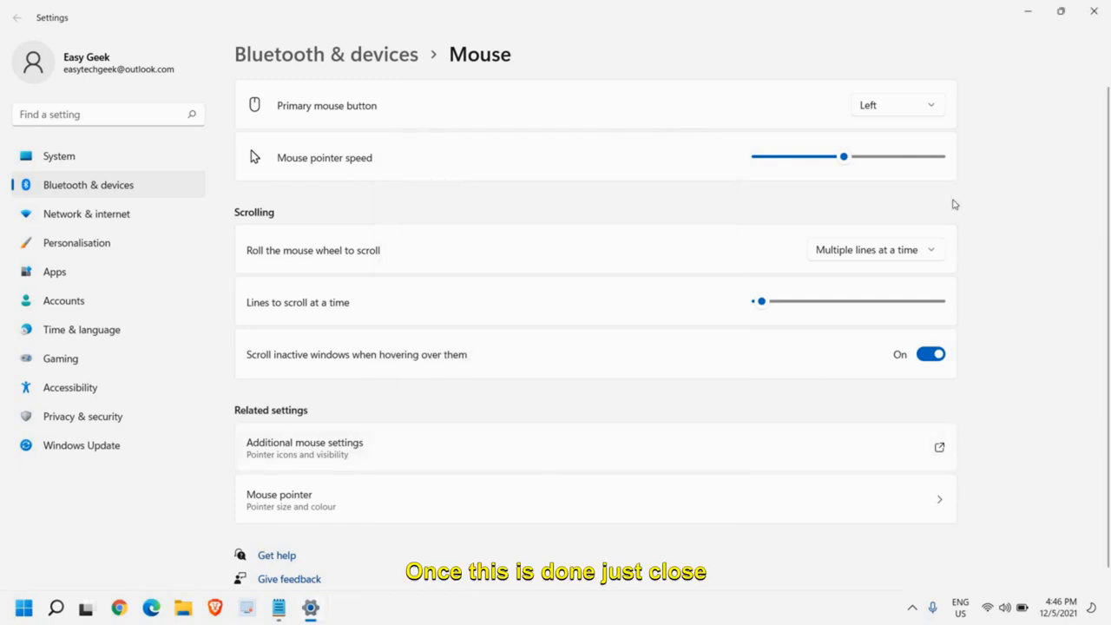
pyautogui.click(1094, 10)
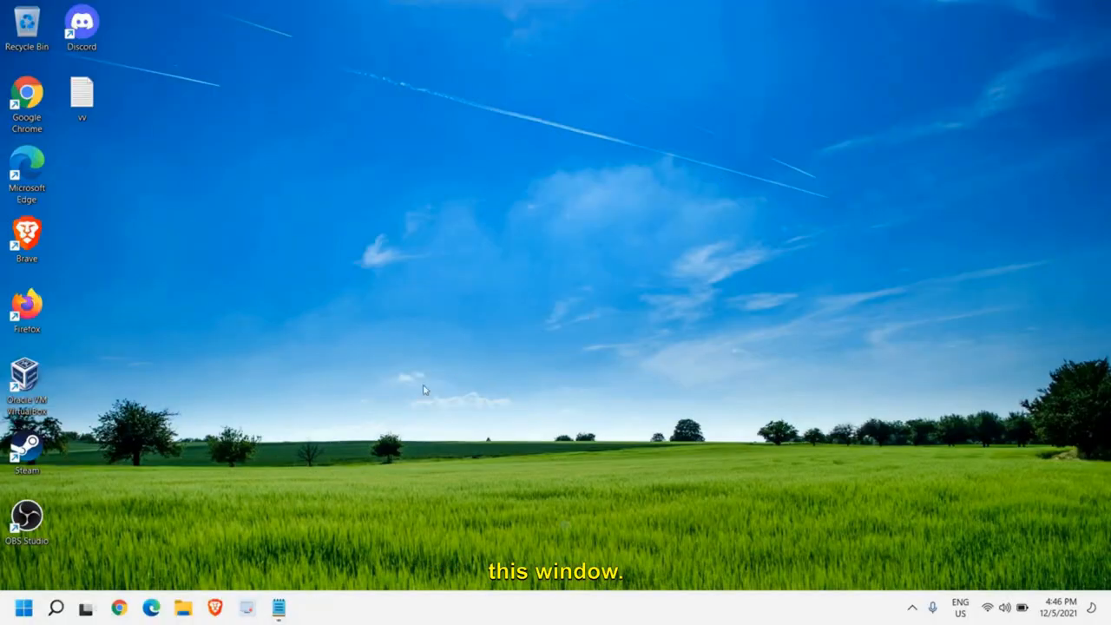
pyautogui.moveTo(120, 607)
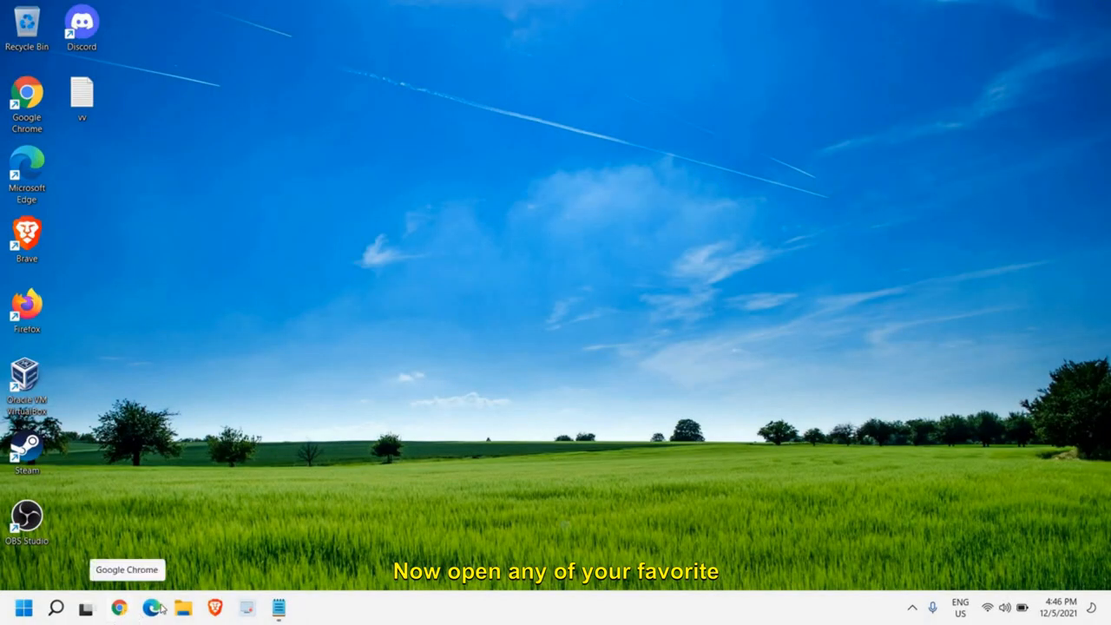
# Launch Edge and run a web search for 'DPI analyzer'
pyautogui.click(153, 607)
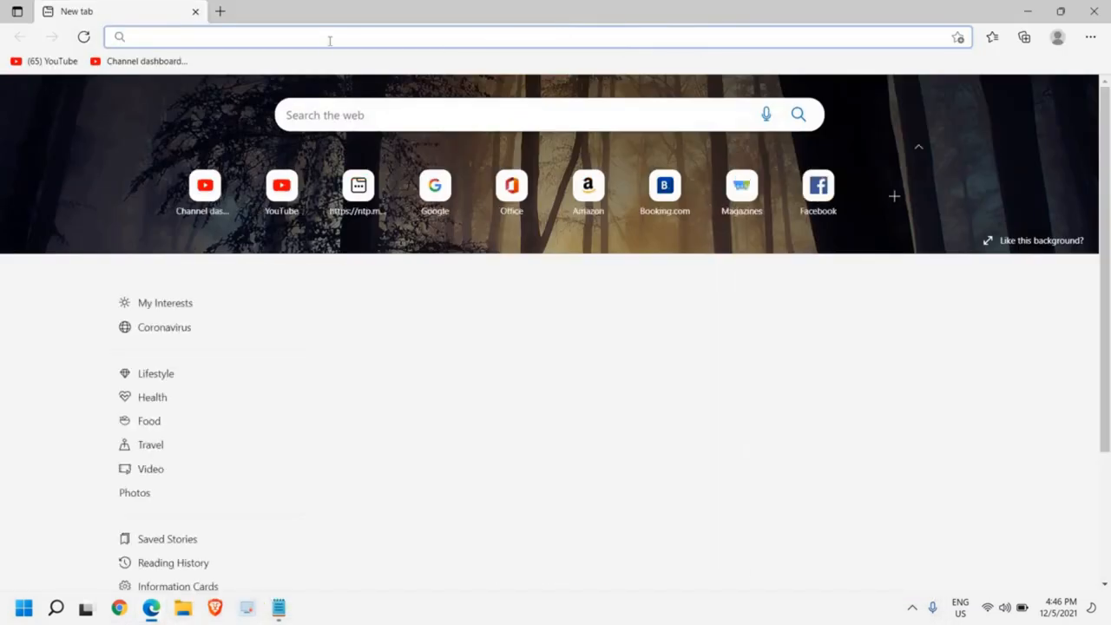
pyautogui.write('DPI a')
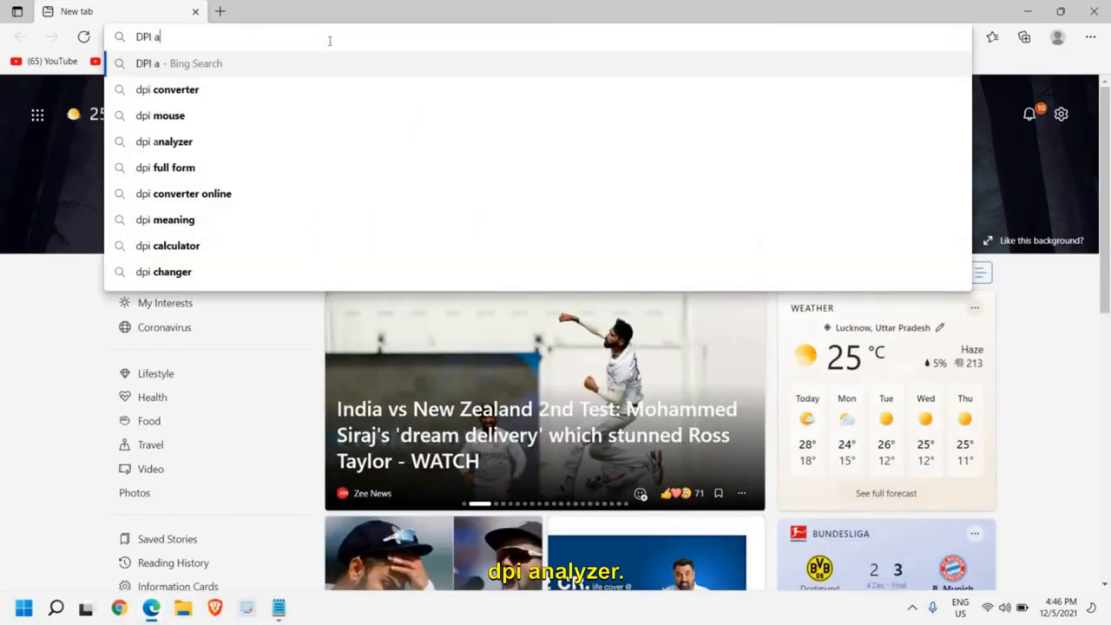
pyautogui.write('nalyzer')
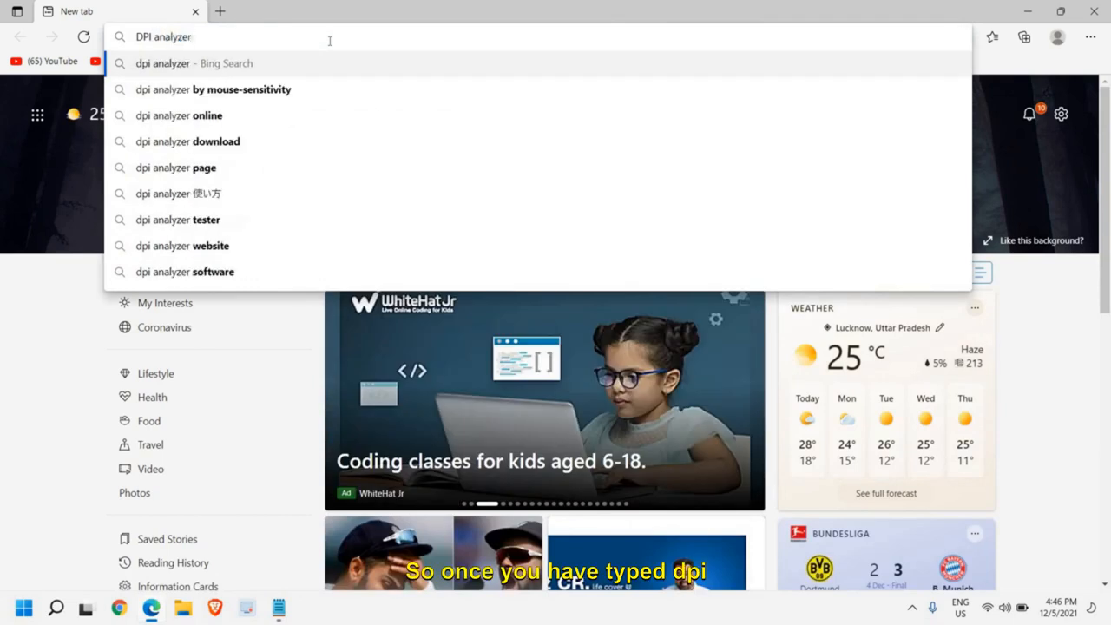
pyautogui.press('Return')
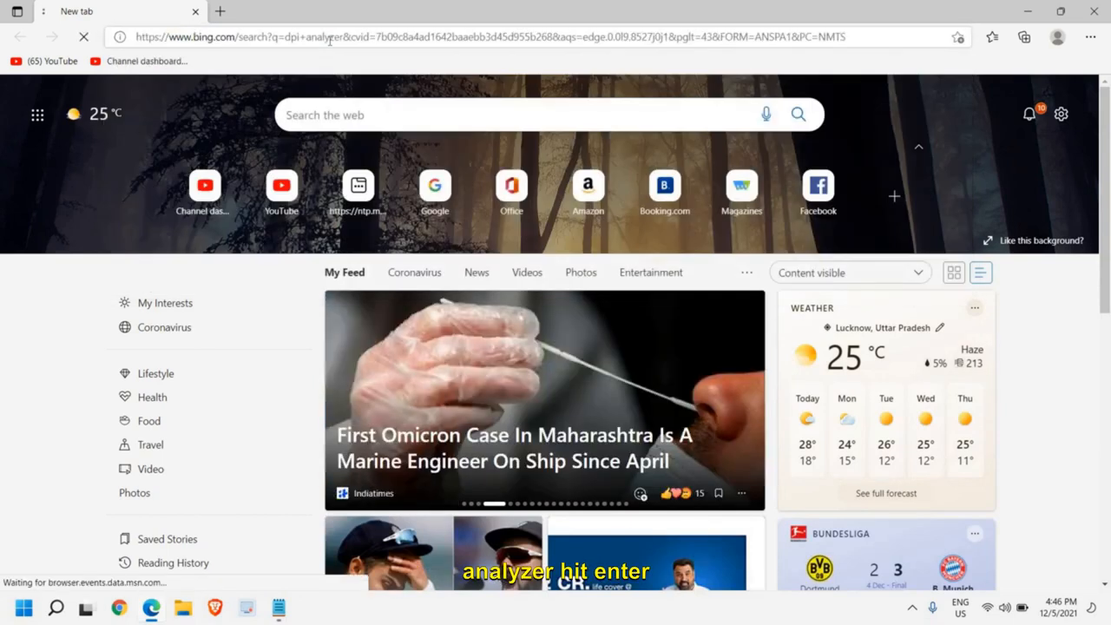
pyautogui.press('Return')
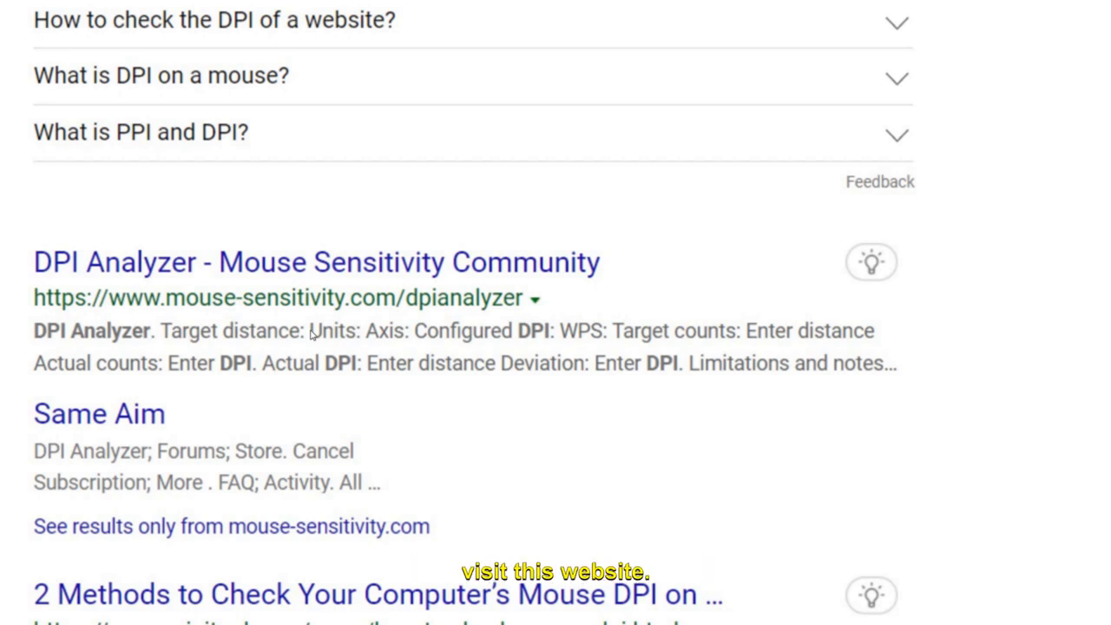
# Go to the mouse-sensitivity.com DPI Analyzer and enter a target distance of 1 inch
pyautogui.click(316, 260)
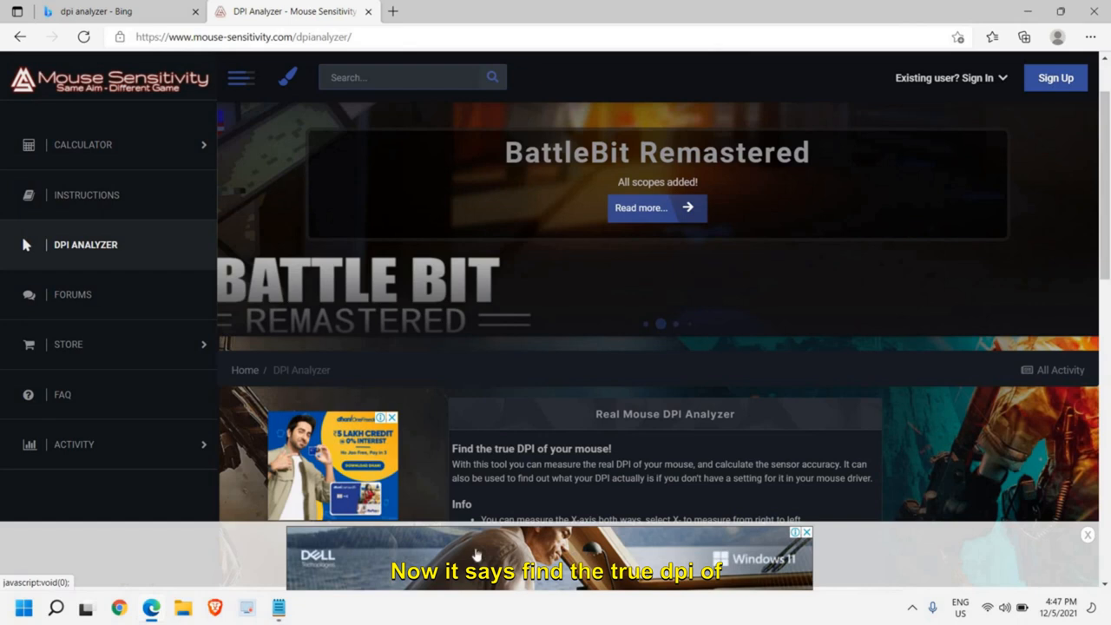
pyautogui.scroll(-3)
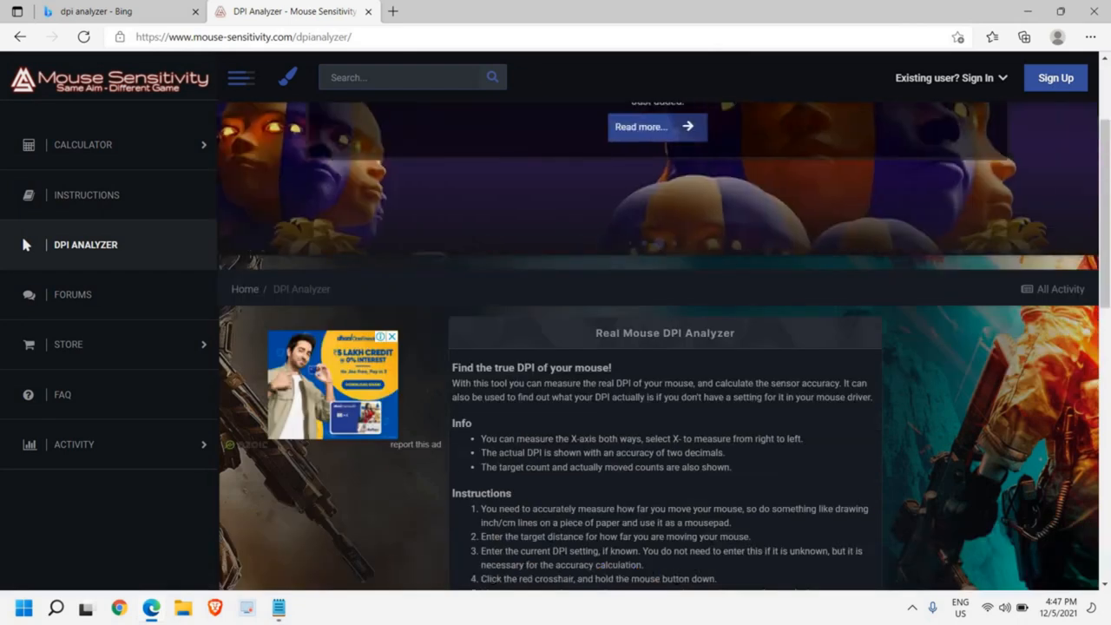
pyautogui.scroll(-3)
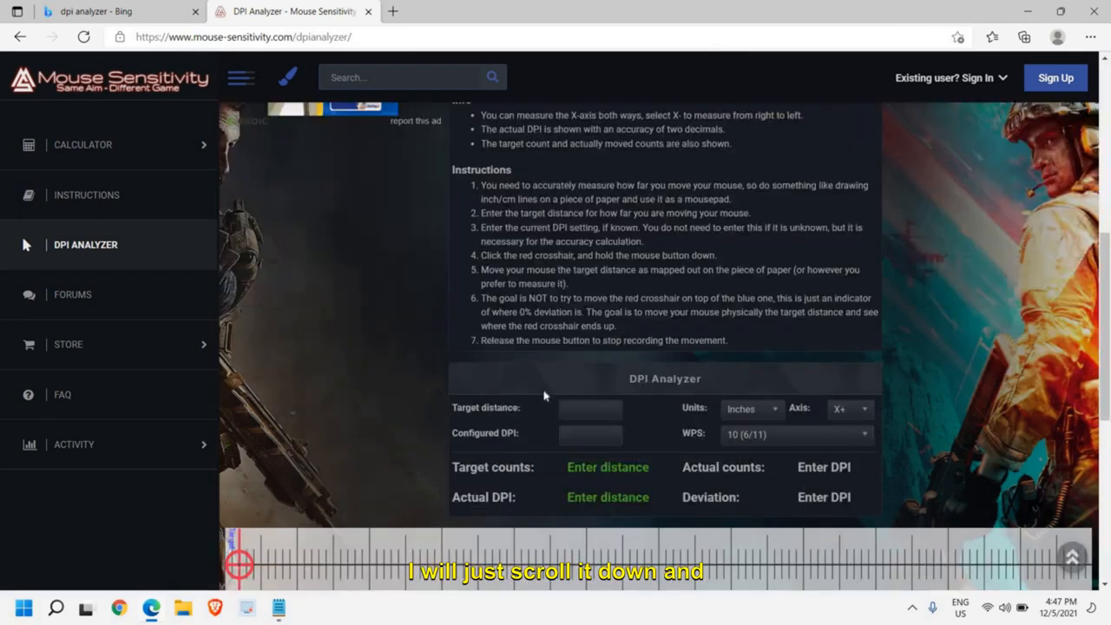
pyautogui.scroll(-3)
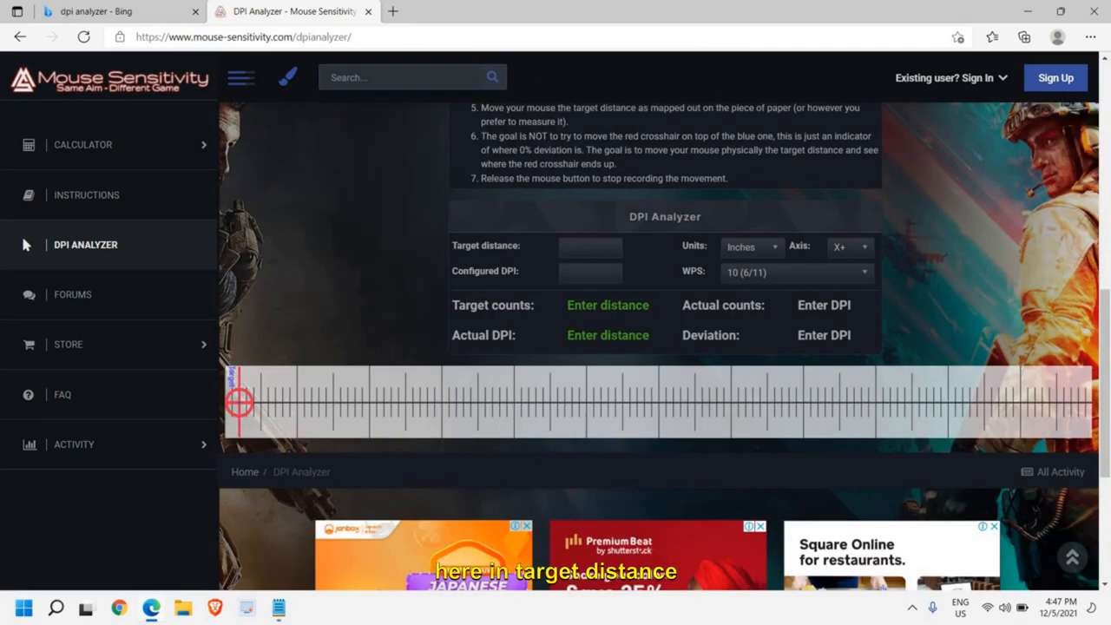
pyautogui.click(590, 246)
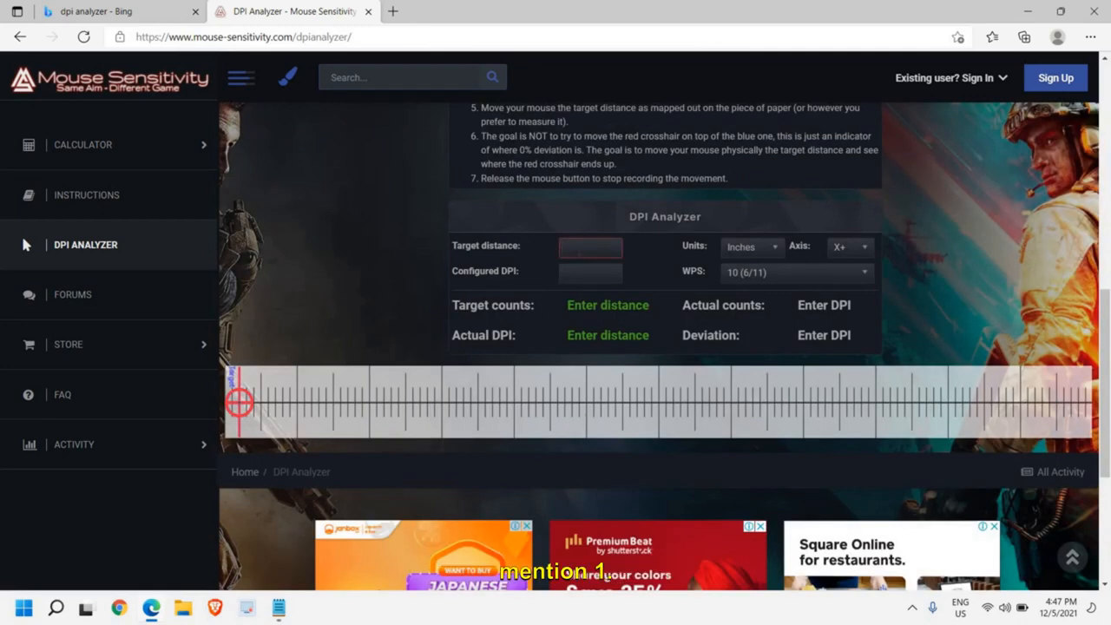
pyautogui.write('1')
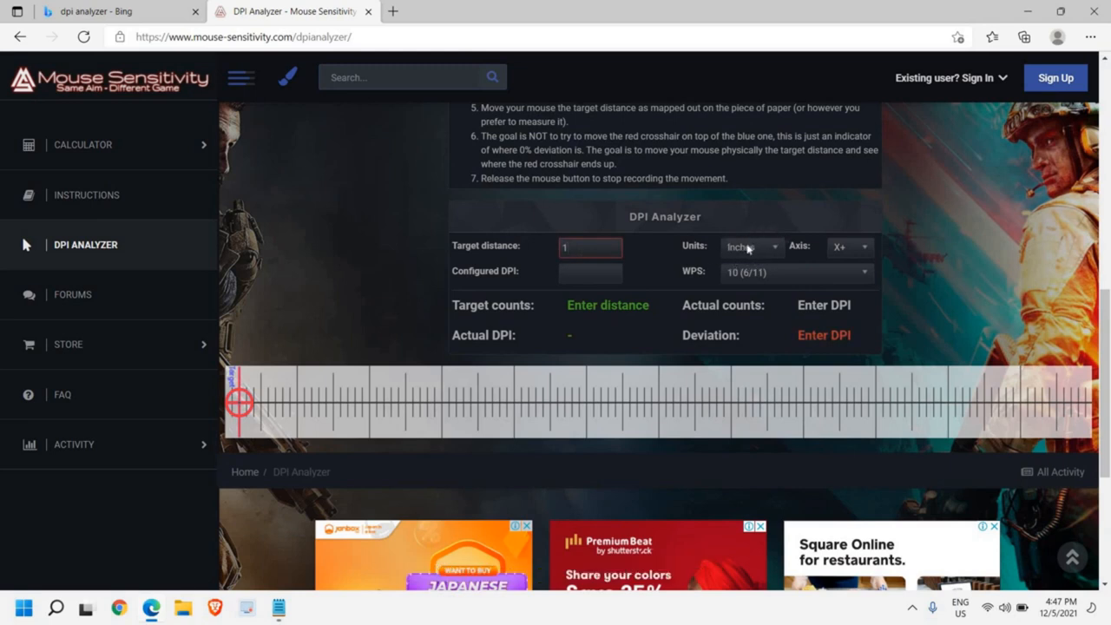
pyautogui.moveTo(655, 268)
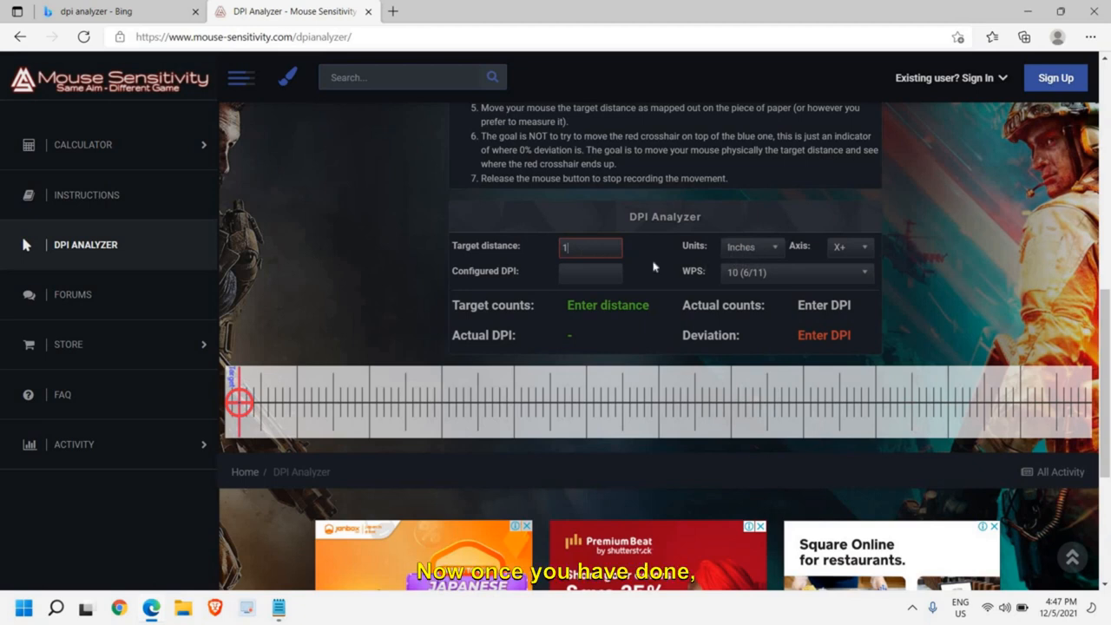
pyautogui.moveTo(243, 403)
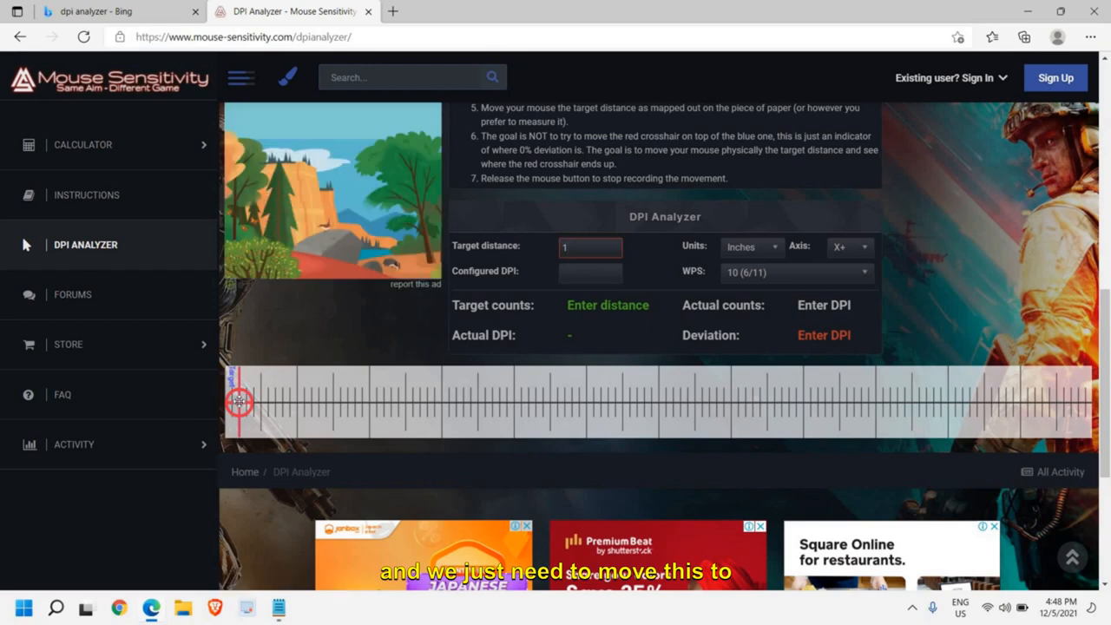
# Drag the red crosshair one inch along X so Actual DPI reads 539
pyautogui.click(68, 344)
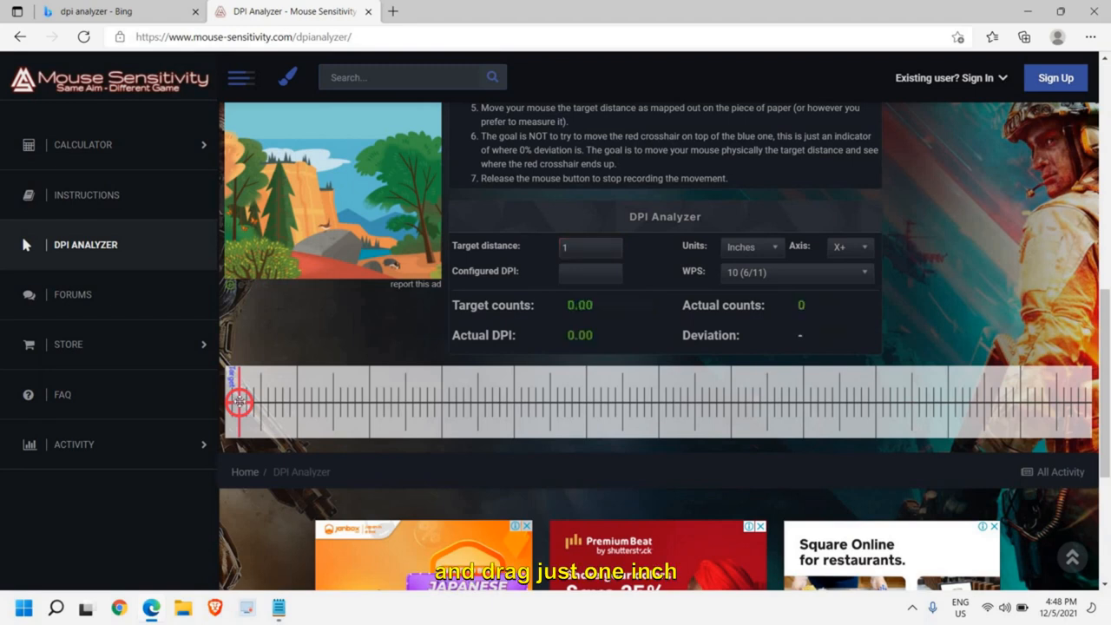
pyautogui.moveTo(236, 401); pyautogui.dragTo(253, 401)
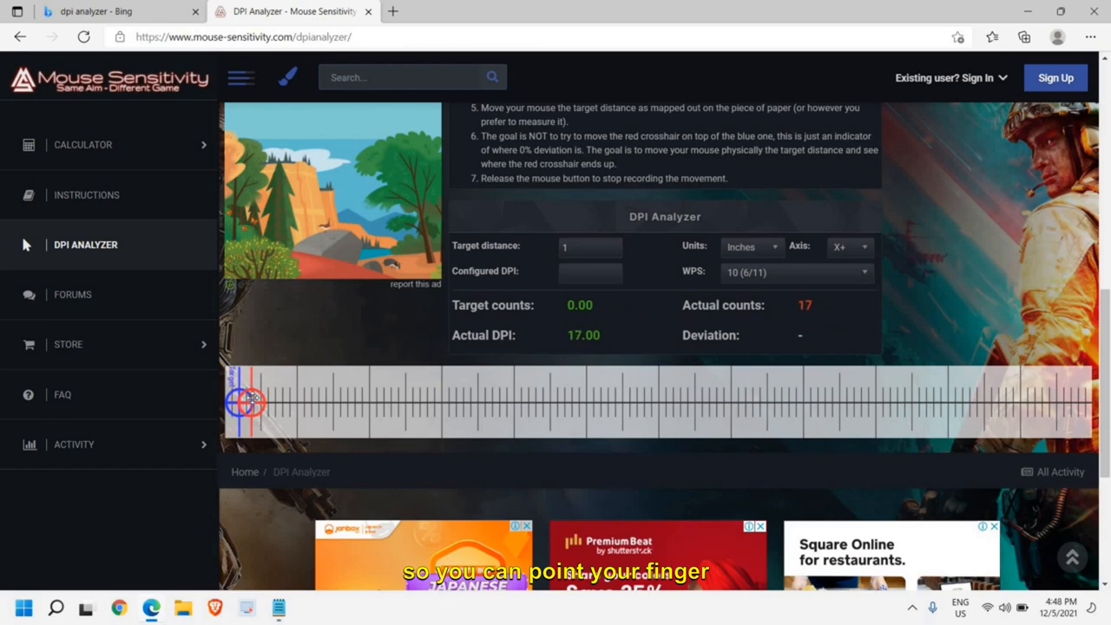
pyautogui.moveTo(246, 402); pyautogui.dragTo(549, 403)
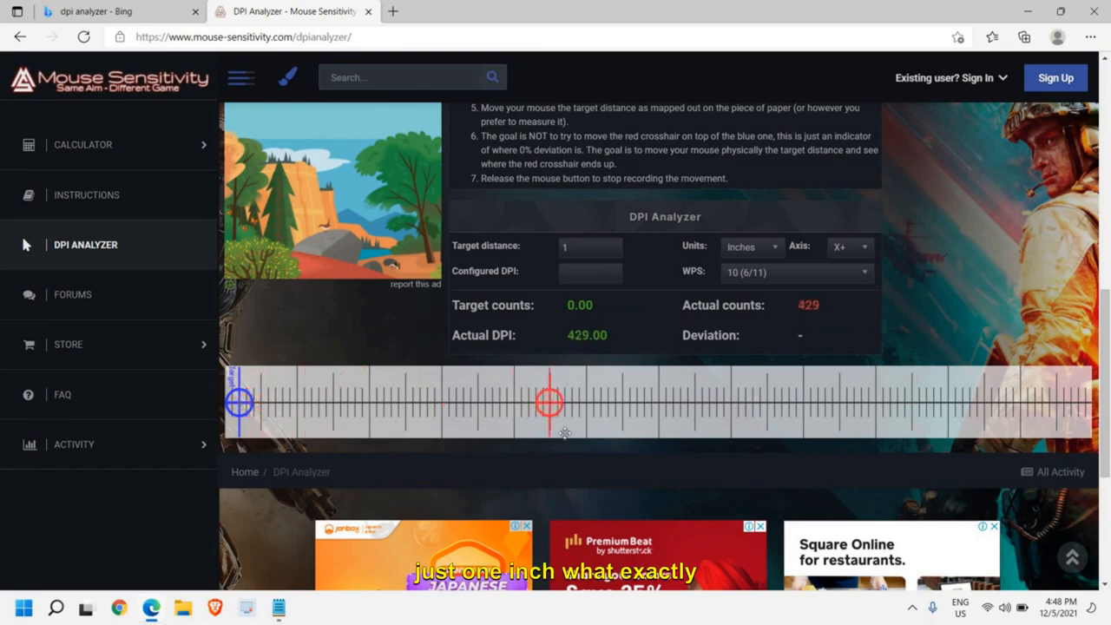
pyautogui.moveTo(548, 401); pyautogui.dragTo(564, 401)
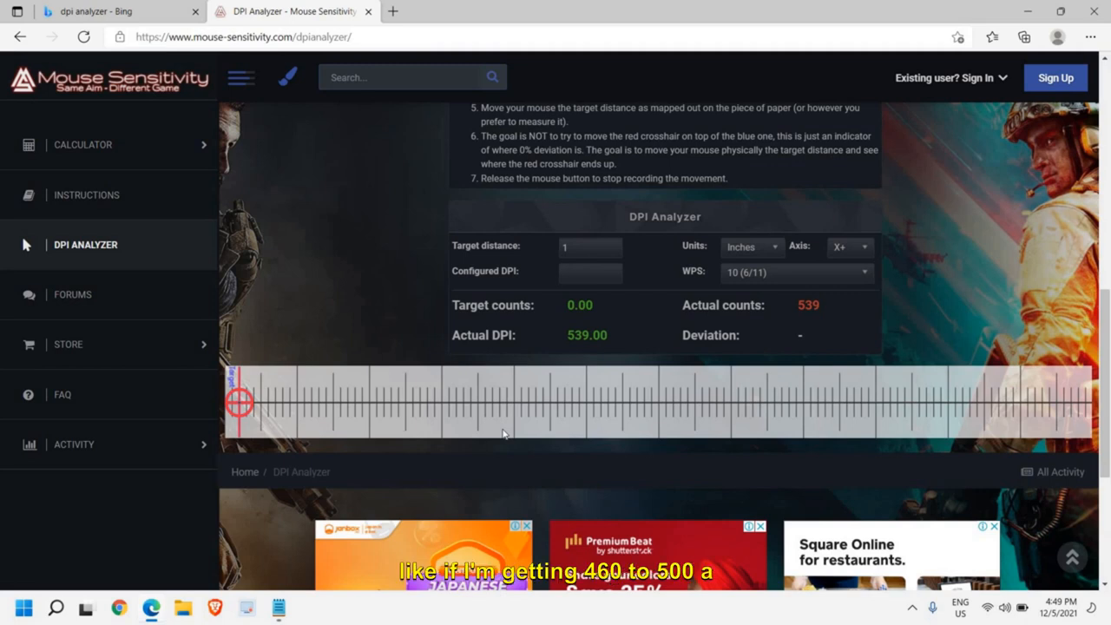
pyautogui.scroll(3)
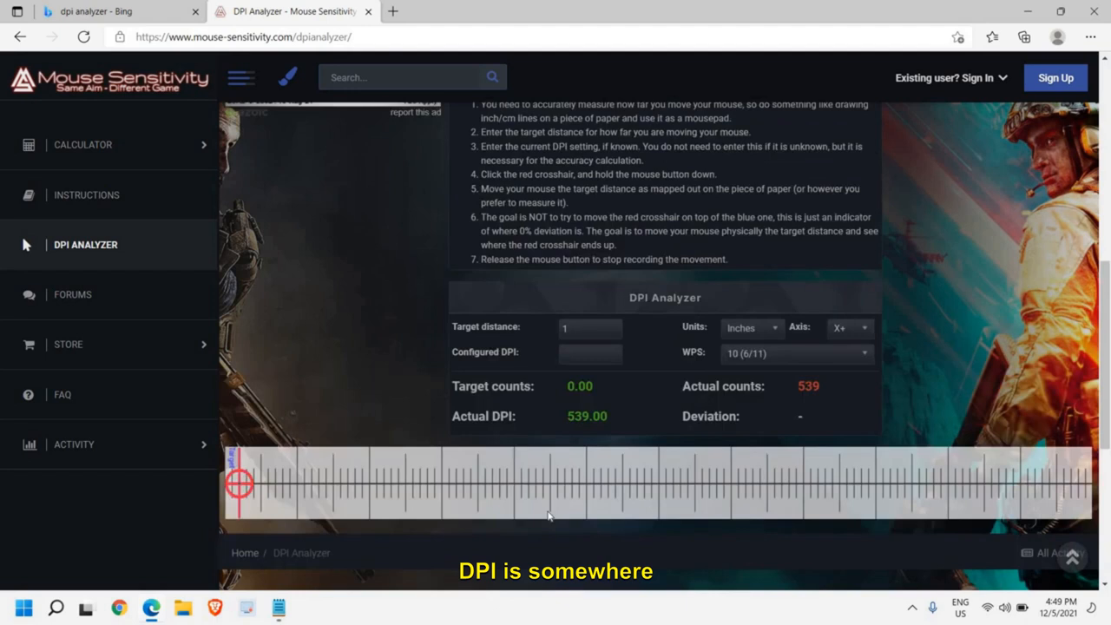